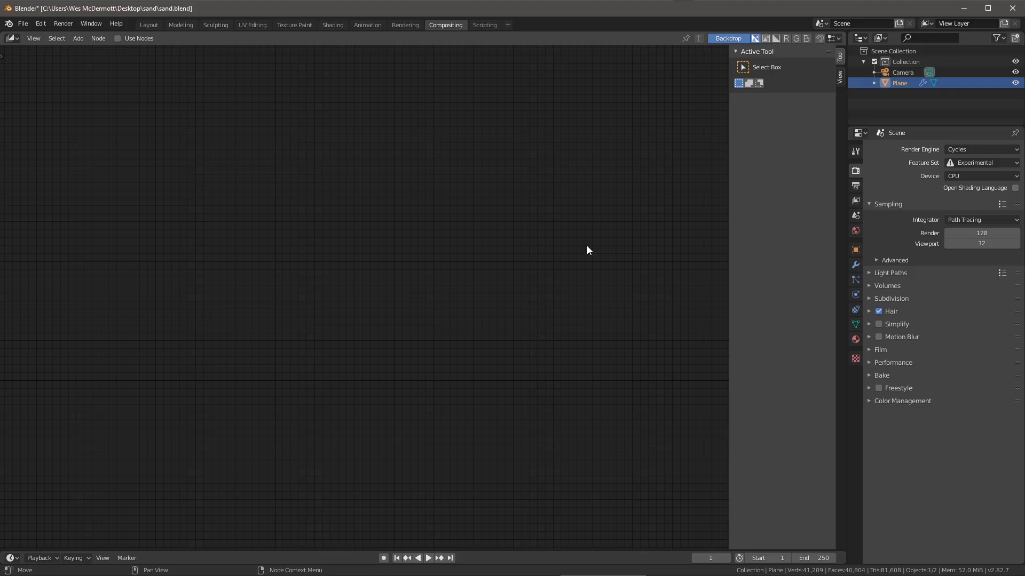
pyautogui.moveTo(602, 234)
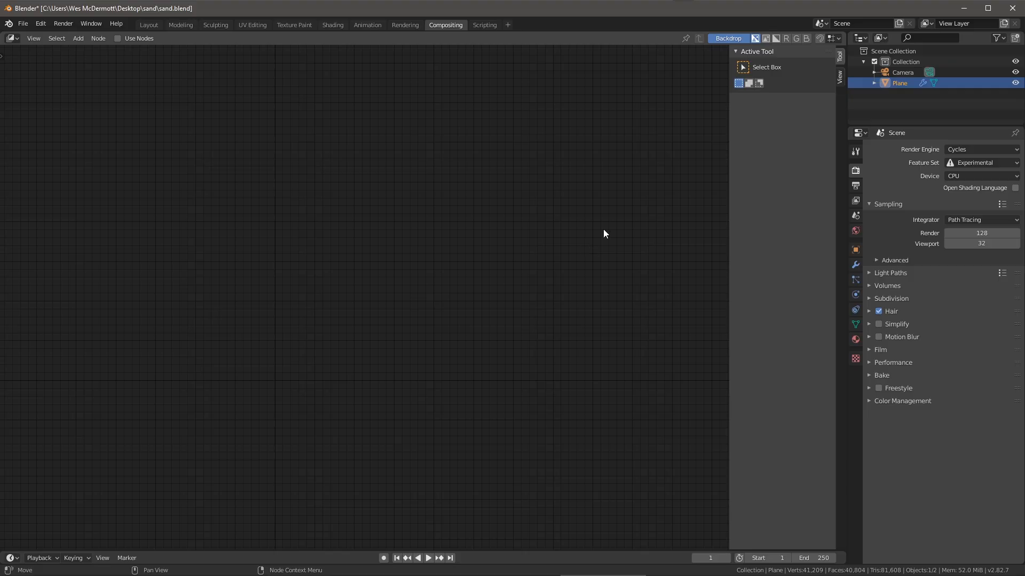
pyautogui.moveTo(446, 25)
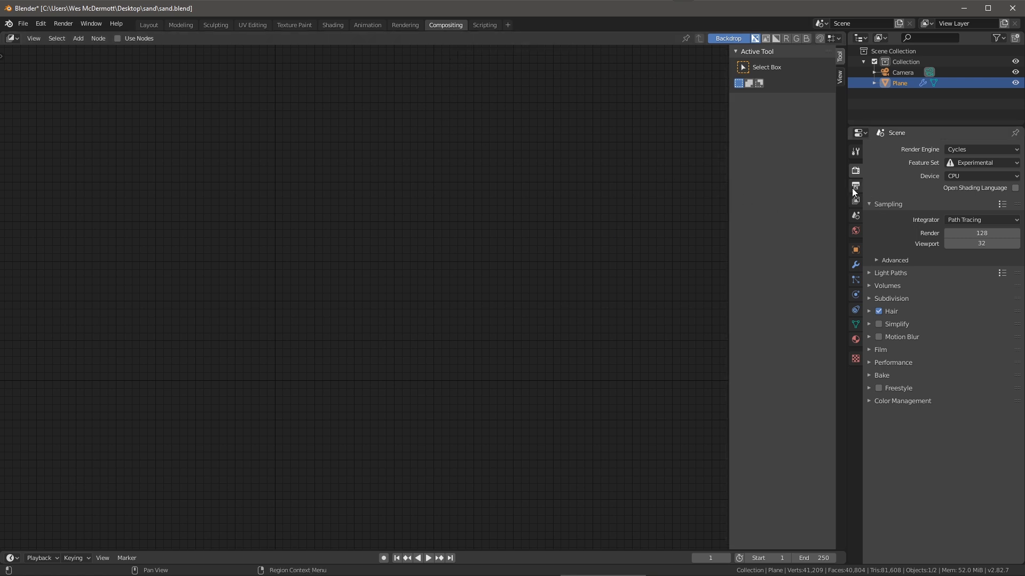
# Step: Enable the Mist data pass in the View Layer pass settings
pyautogui.click(855, 184)
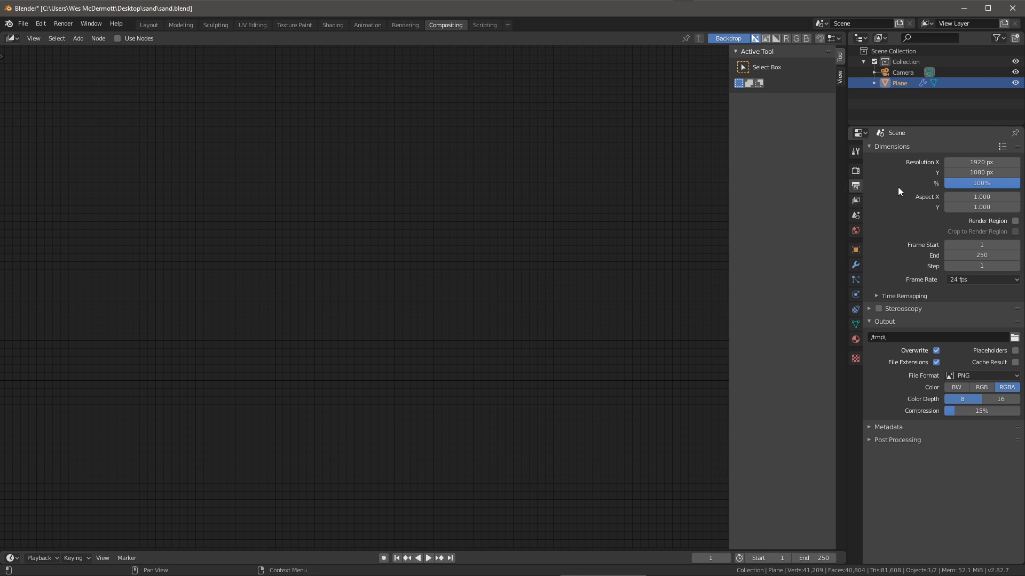
pyautogui.moveTo(981, 172)
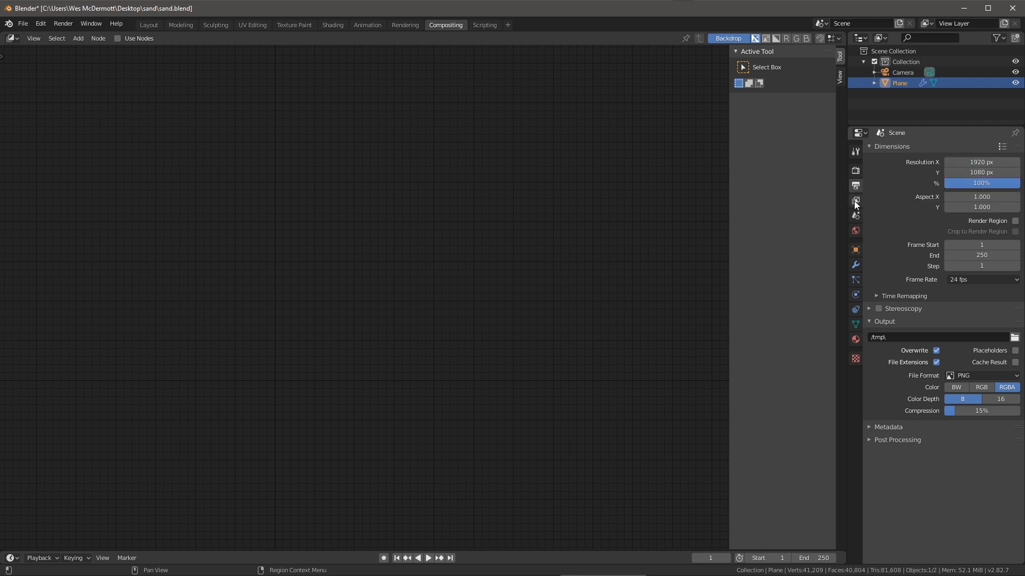
pyautogui.click(855, 200)
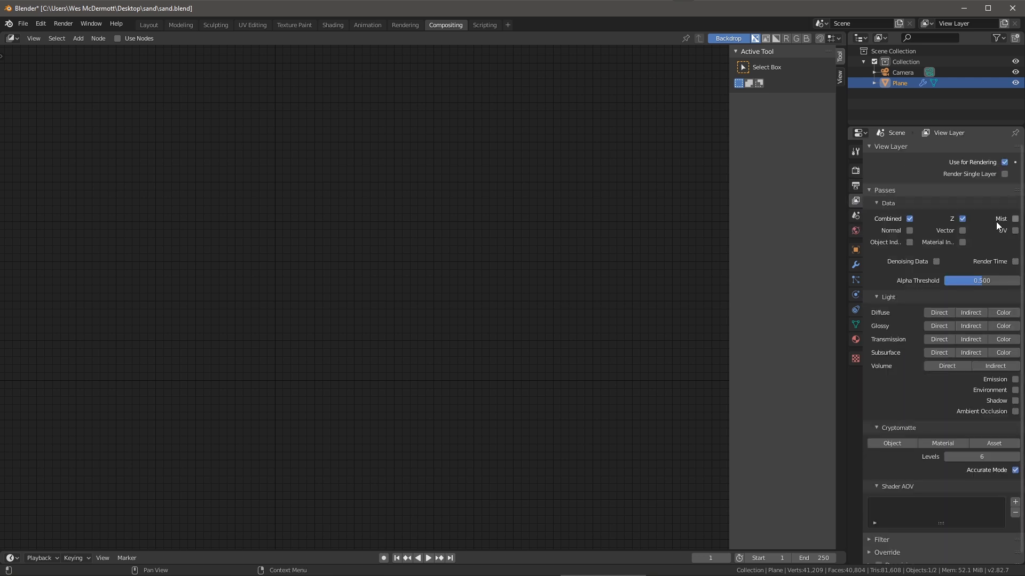
pyautogui.click(1015, 218)
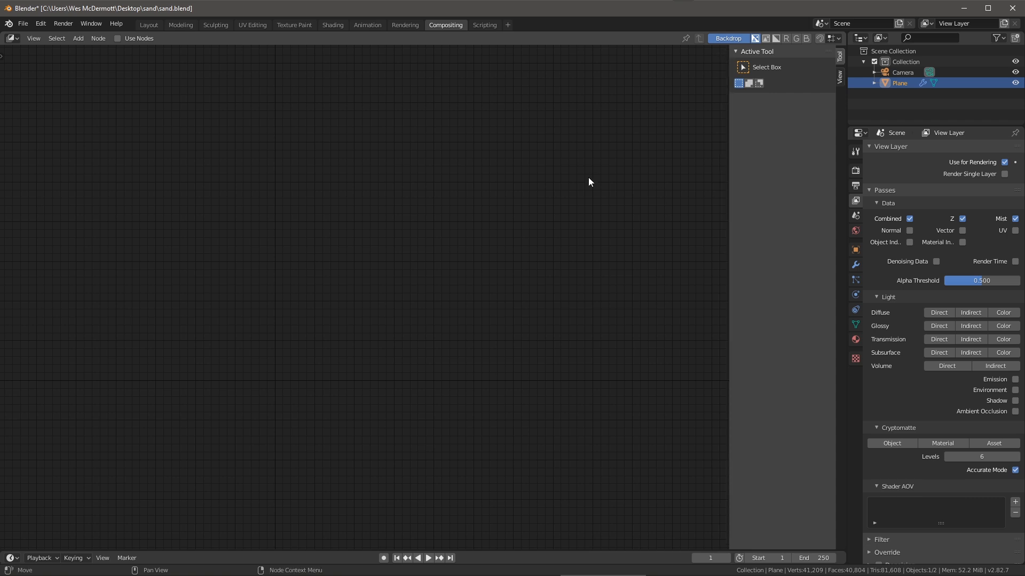
pyautogui.press('F12')
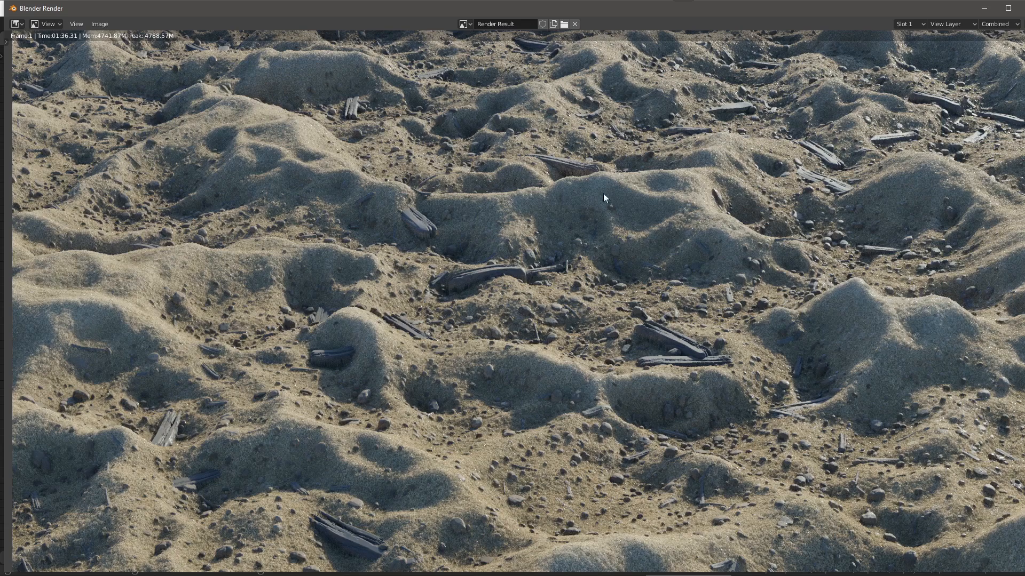
pyautogui.moveTo(947, 25)
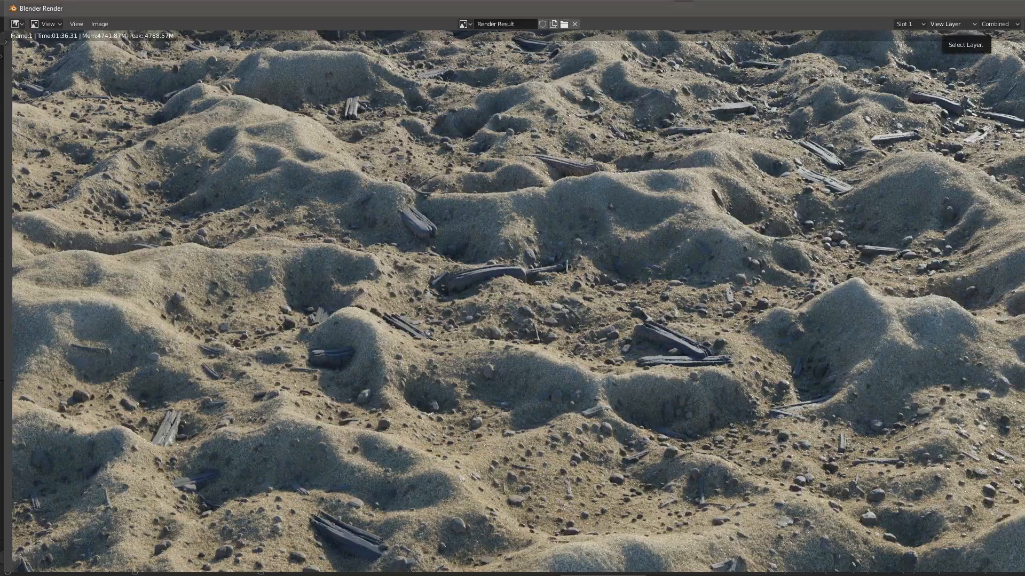
pyautogui.click(445, 25)
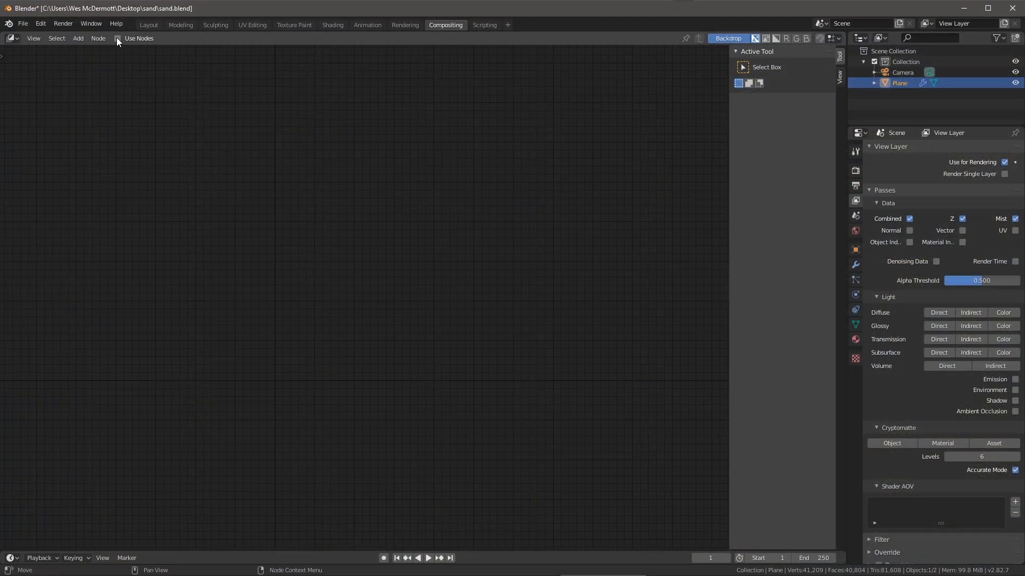
# Step: Turn on Use Nodes, send Render Layers to a Viewer and fit the sand backdrop
pyautogui.click(118, 39)
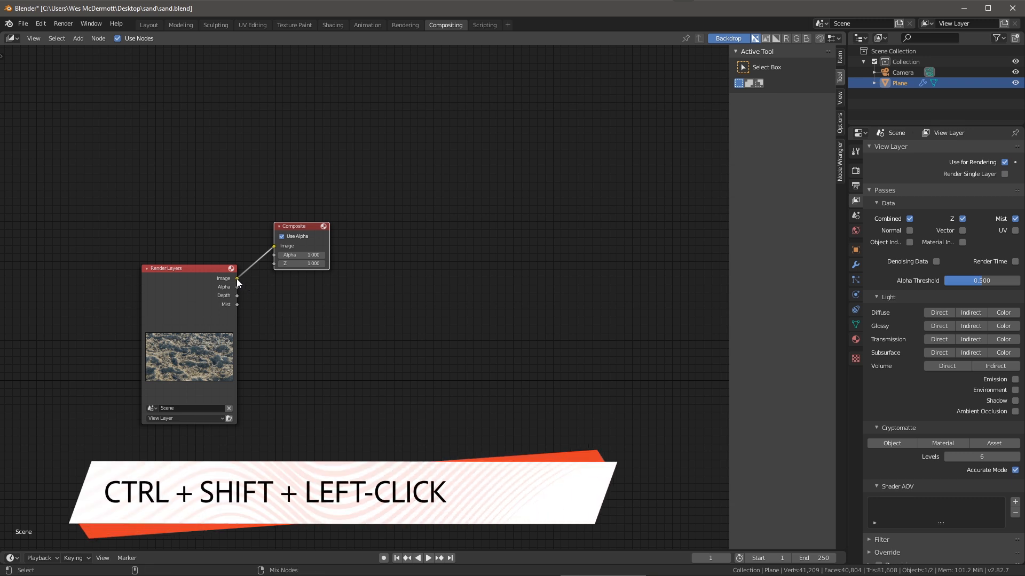
pyautogui.click(235, 278)
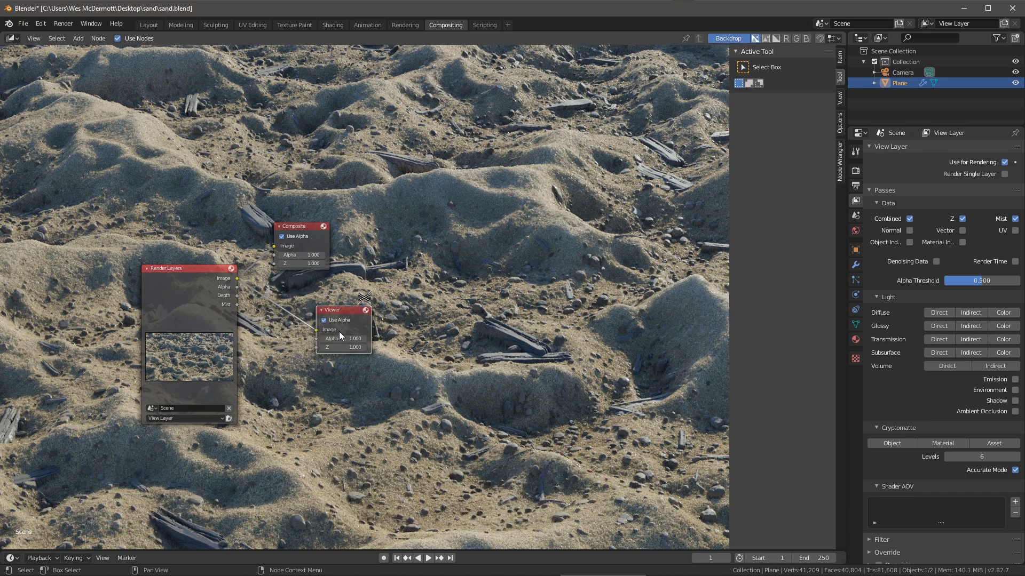
pyautogui.moveTo(558, 200)
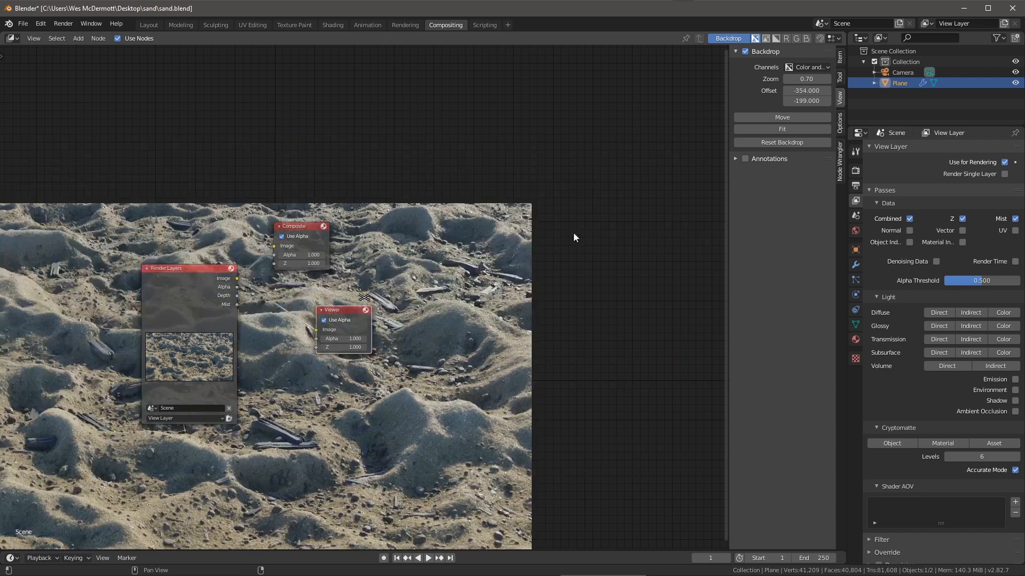
pyautogui.click(781, 129)
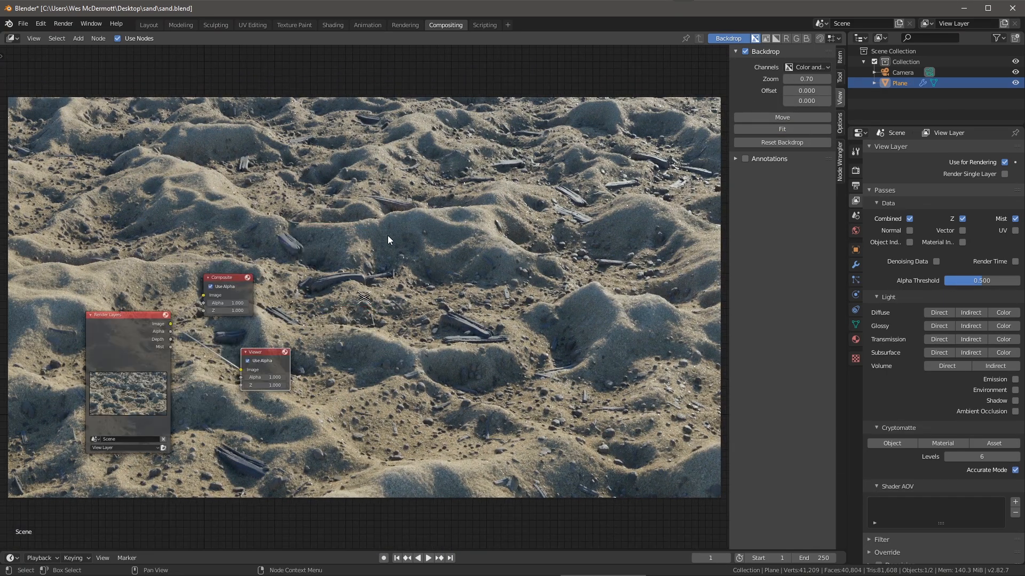
pyautogui.moveTo(377, 302)
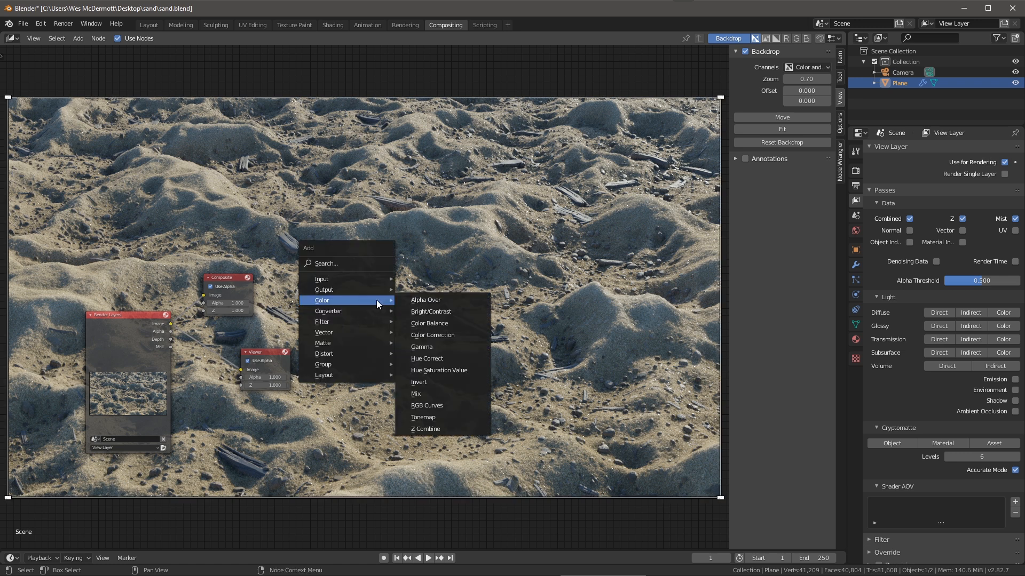
# Step: Add a Defocus node (search 'def') on the viewer link with the Mist pass feeding its Z input
pyautogui.write('d')
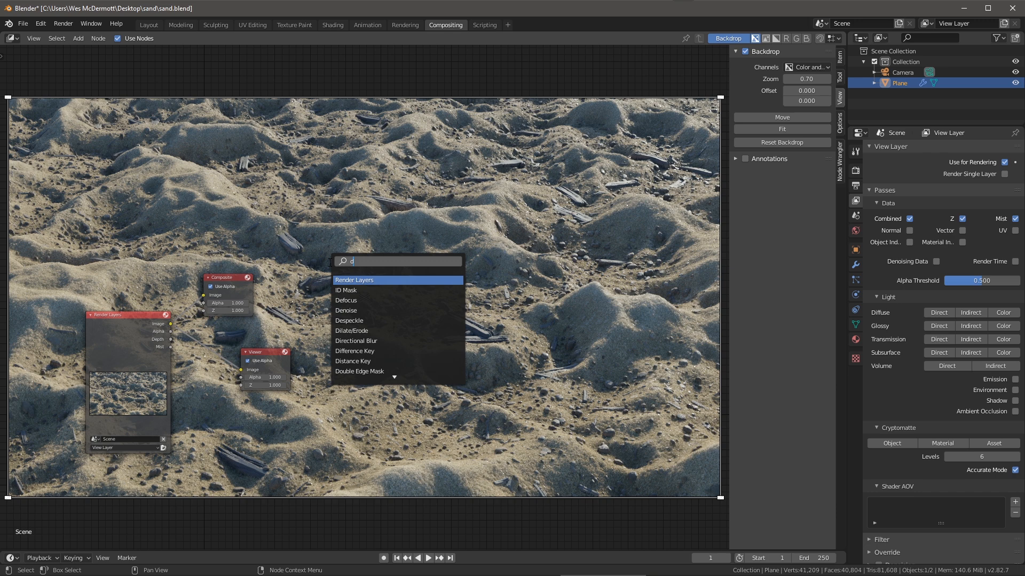
pyautogui.write('ef')
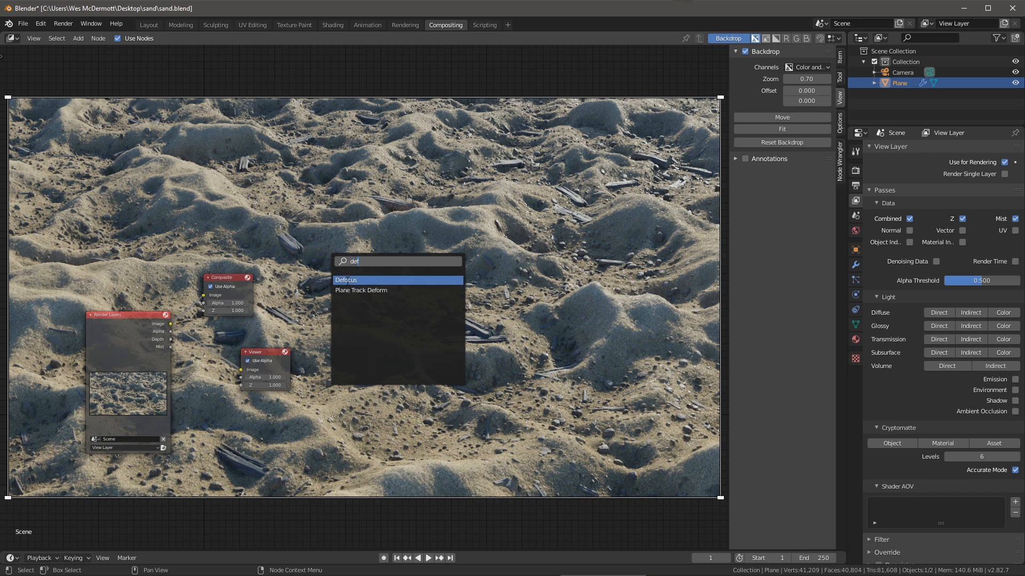
pyautogui.click(345, 280)
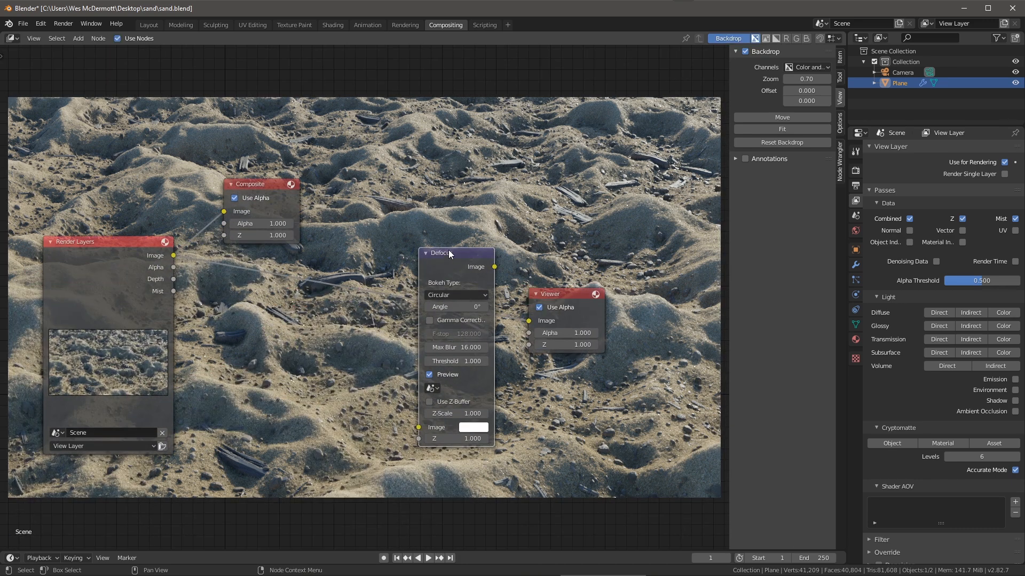
pyautogui.moveTo(448, 254); pyautogui.dragTo(429, 218)
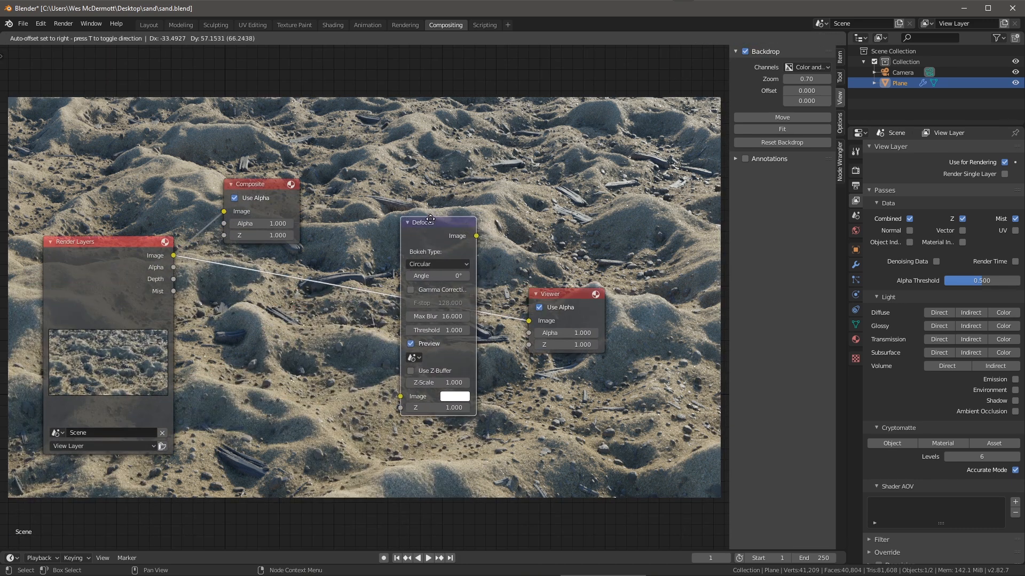
pyautogui.moveTo(424, 222); pyautogui.dragTo(330, 284)
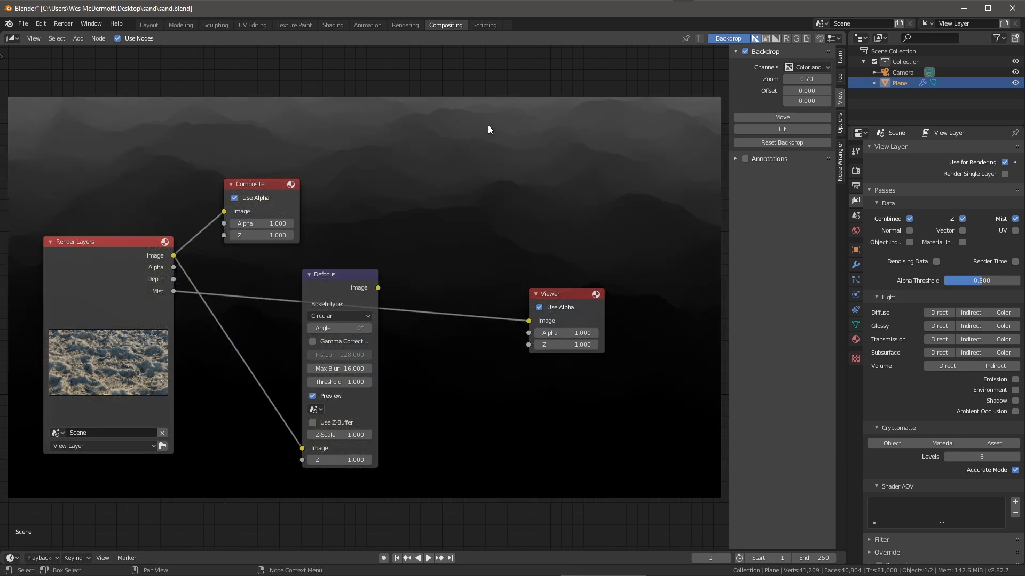
pyautogui.moveTo(464, 395)
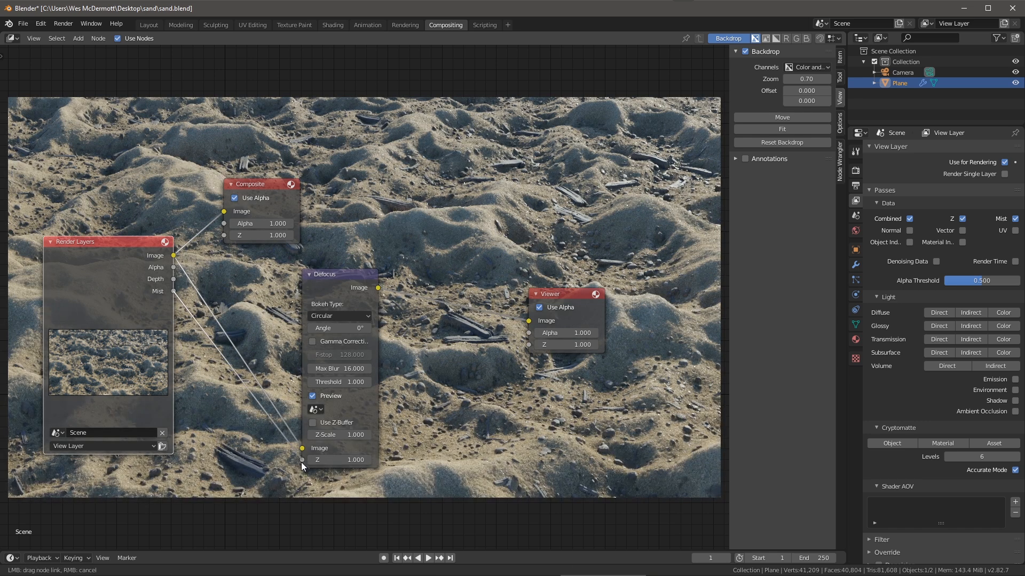
pyautogui.moveTo(339, 435)
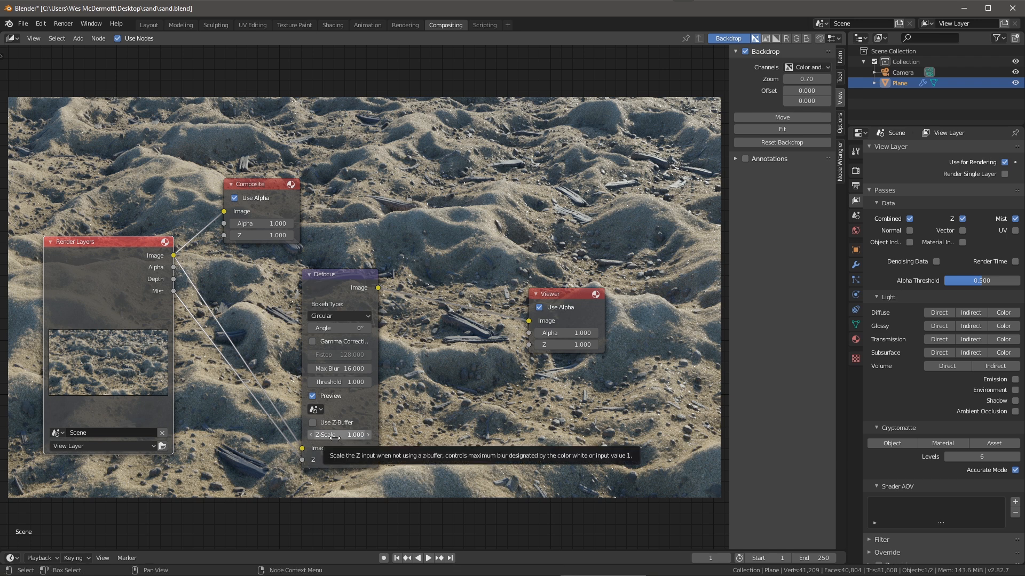
# Step: Raise the Defocus Z scale to 300, untick Preview and set the bokeh to Hexagonal
pyautogui.moveTo(326, 434); pyautogui.dragTo(366, 435)
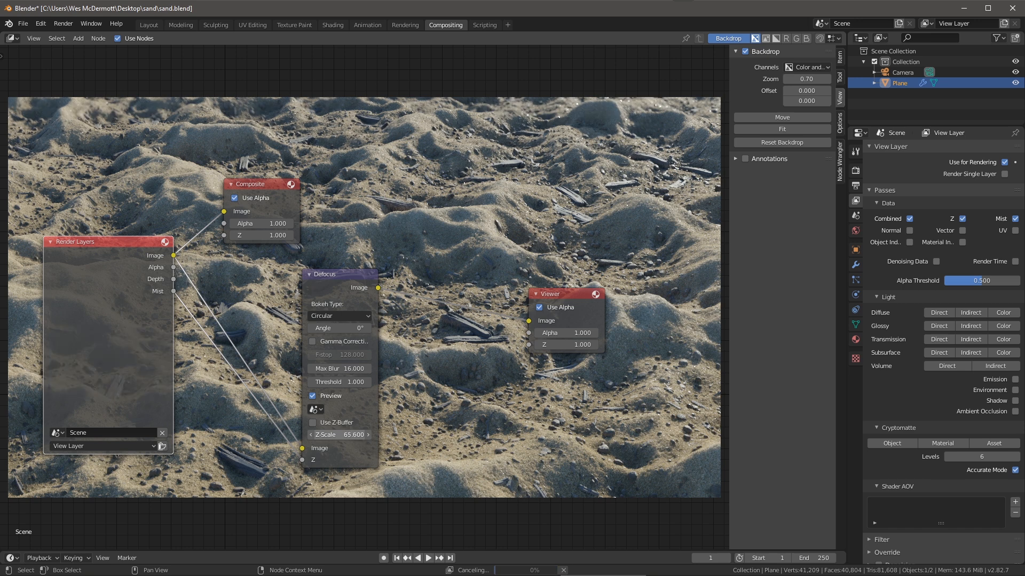
pyautogui.moveTo(340, 434); pyautogui.dragTo(367, 435)
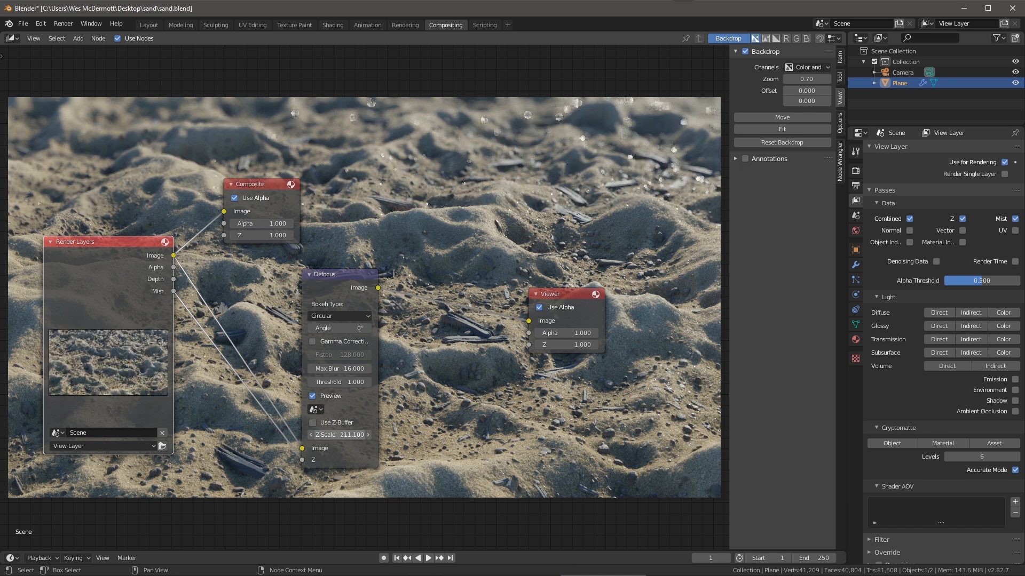
pyautogui.moveTo(338, 435); pyautogui.dragTo(366, 435)
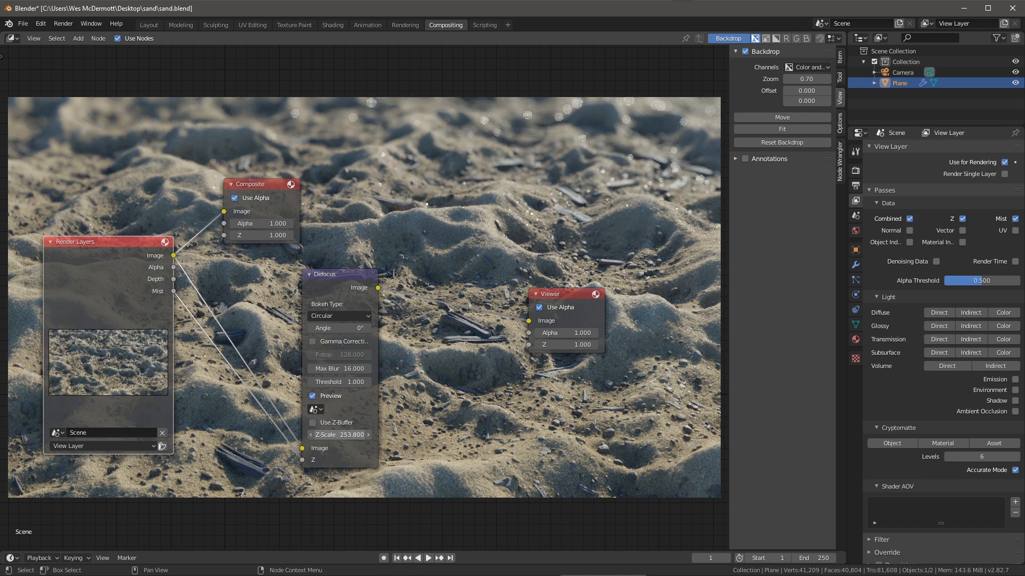
pyautogui.moveTo(339, 434); pyautogui.dragTo(350, 435)
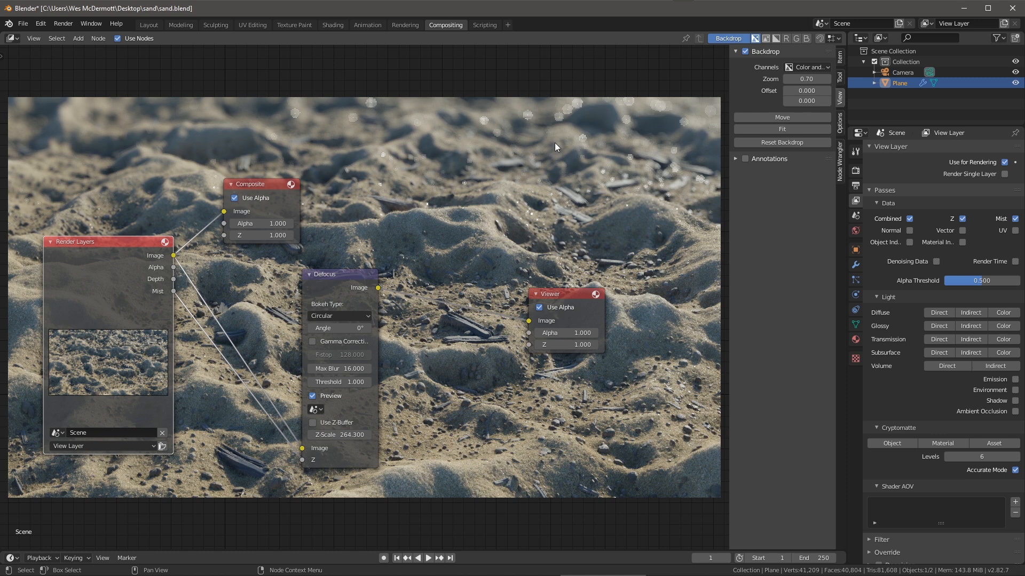
pyautogui.click(340, 434)
pyautogui.write('300.000')
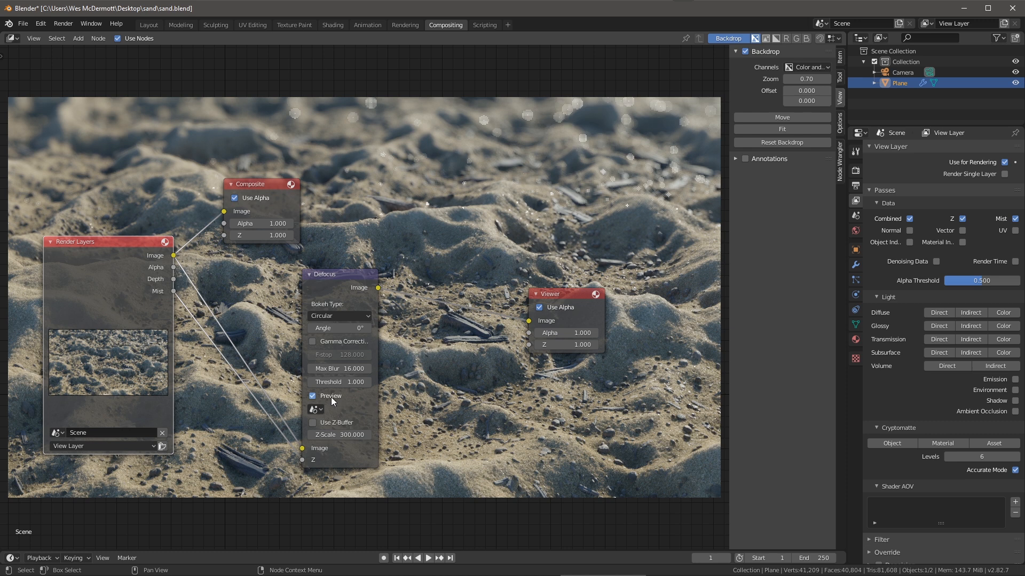
pyautogui.click(312, 395)
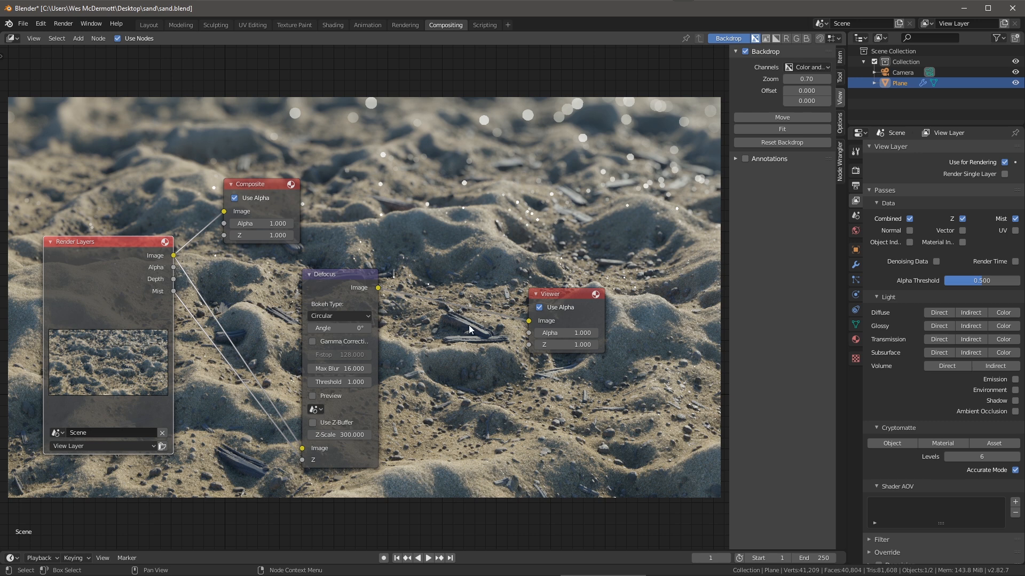
pyautogui.moveTo(517, 174)
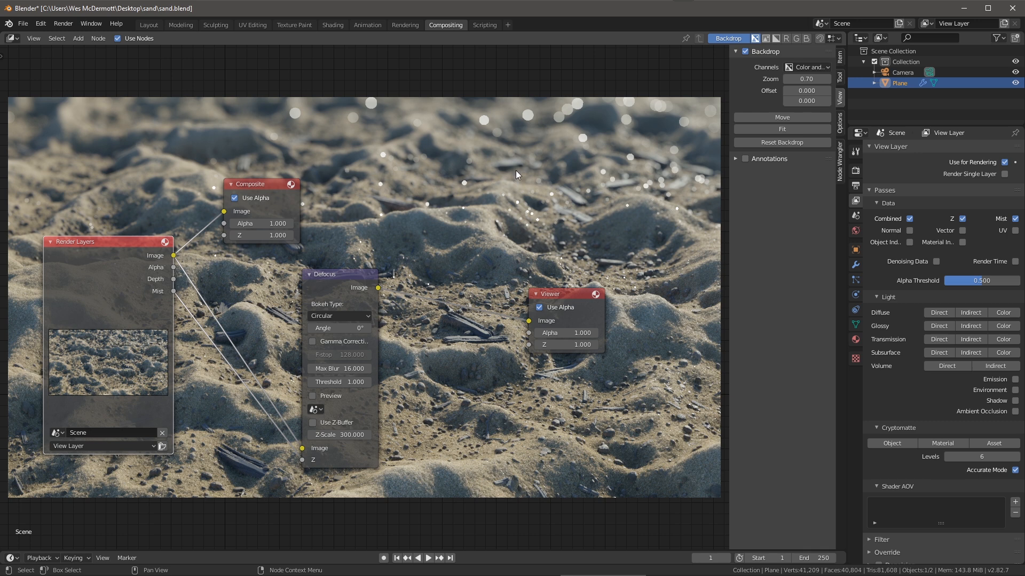
pyautogui.moveTo(334, 316)
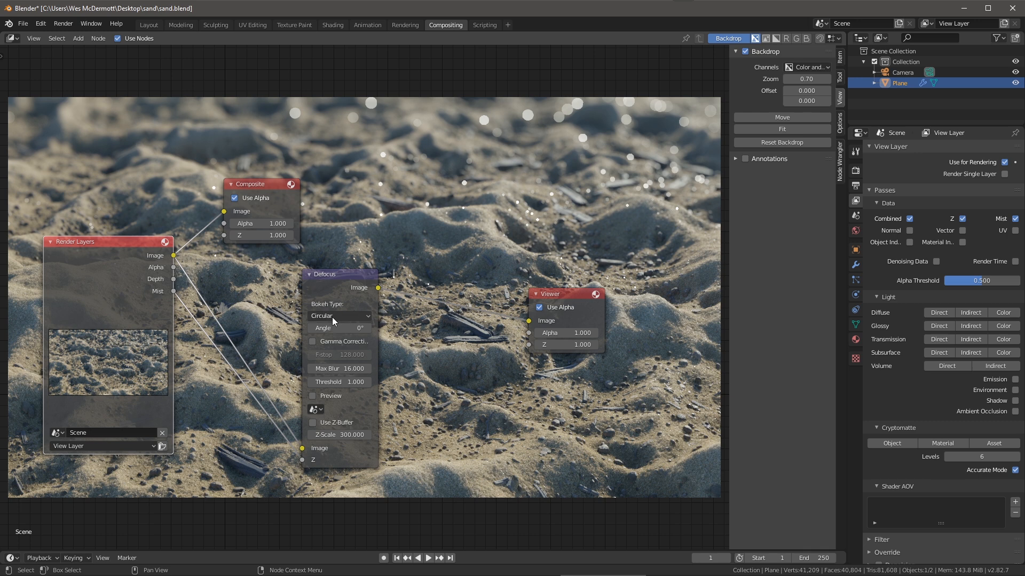
pyautogui.click(338, 316)
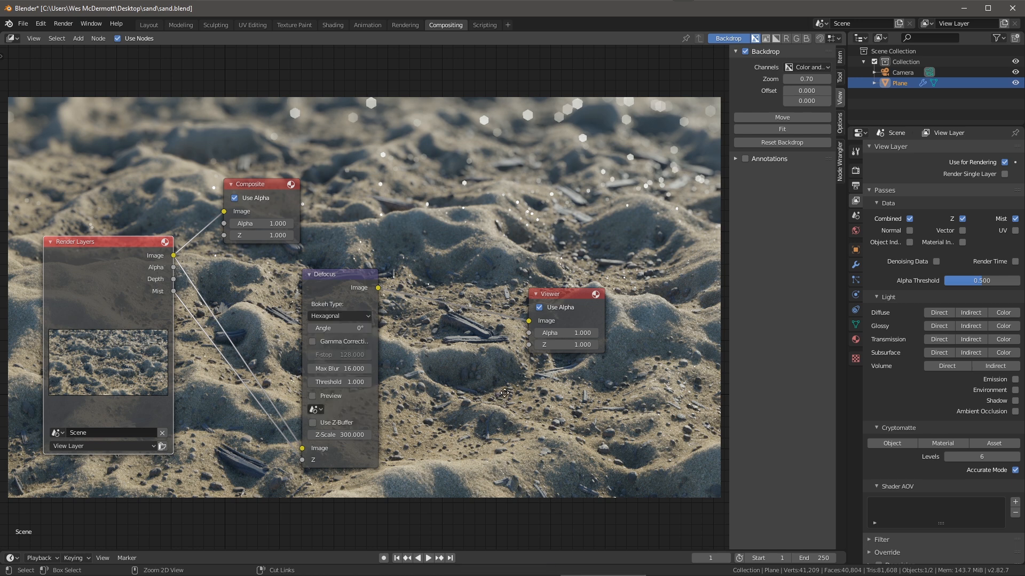
pyautogui.moveTo(503, 392); pyautogui.dragTo(428, 444)
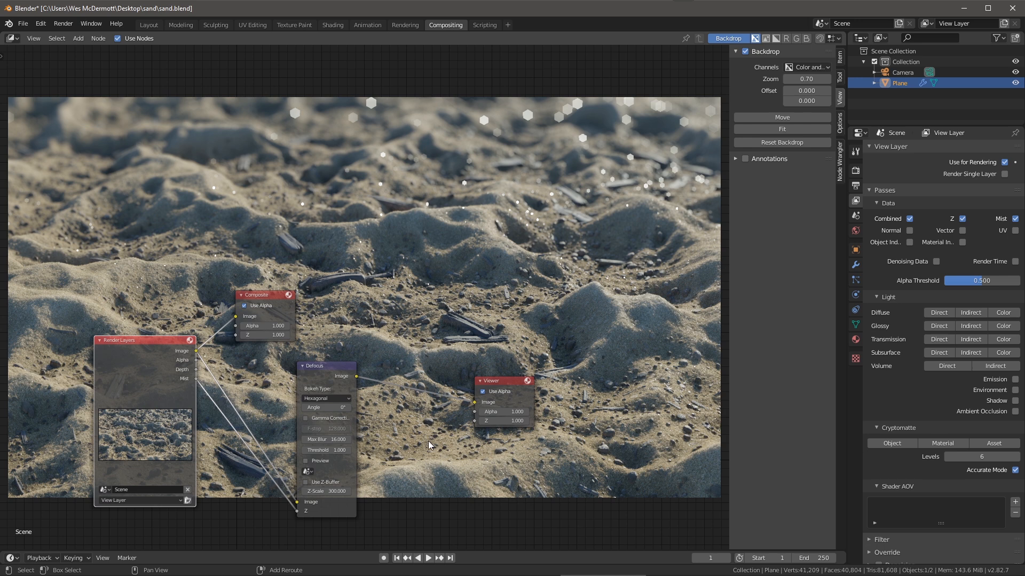
pyautogui.moveTo(456, 308)
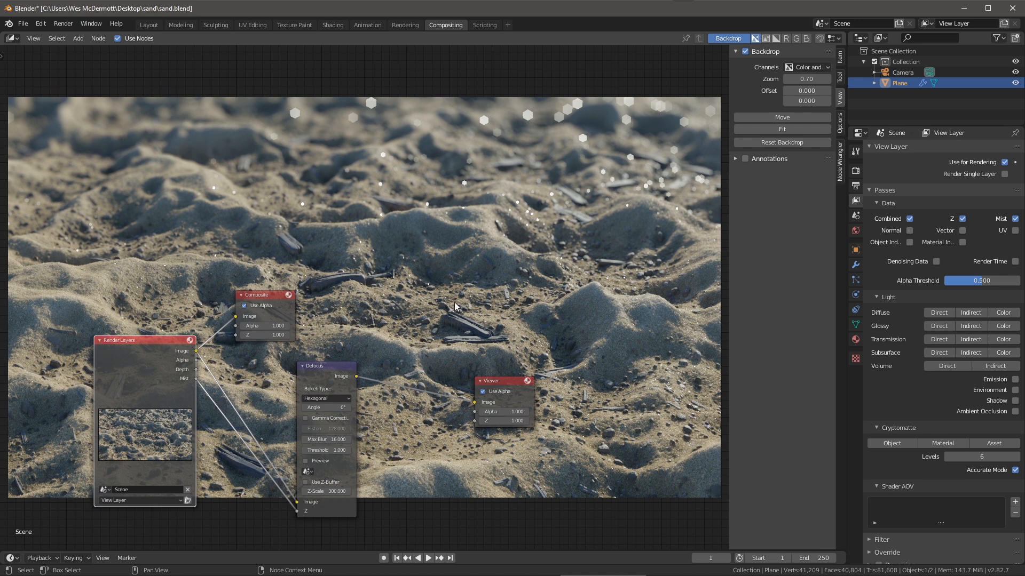
pyautogui.moveTo(494, 233)
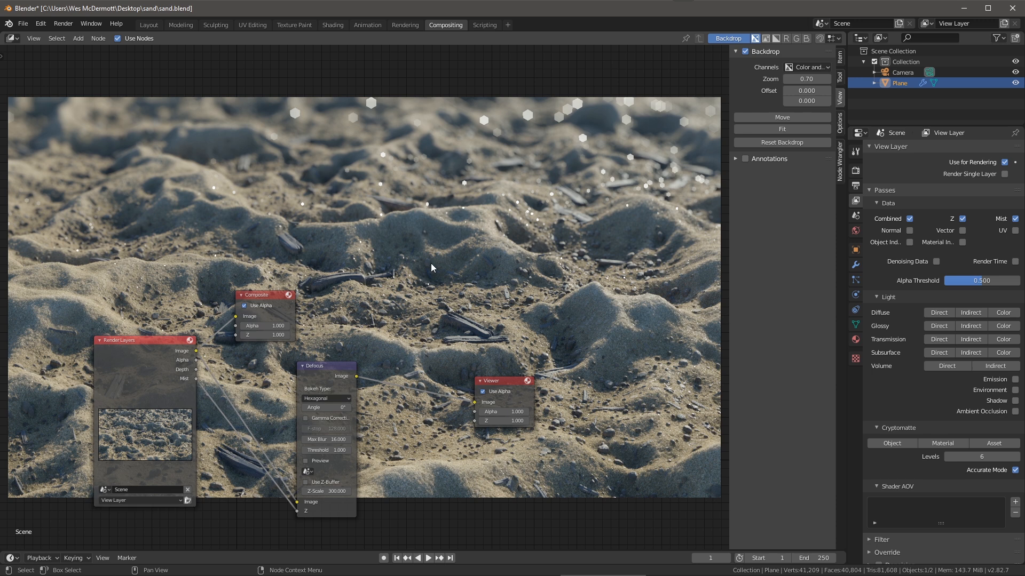
pyautogui.moveTo(426, 312)
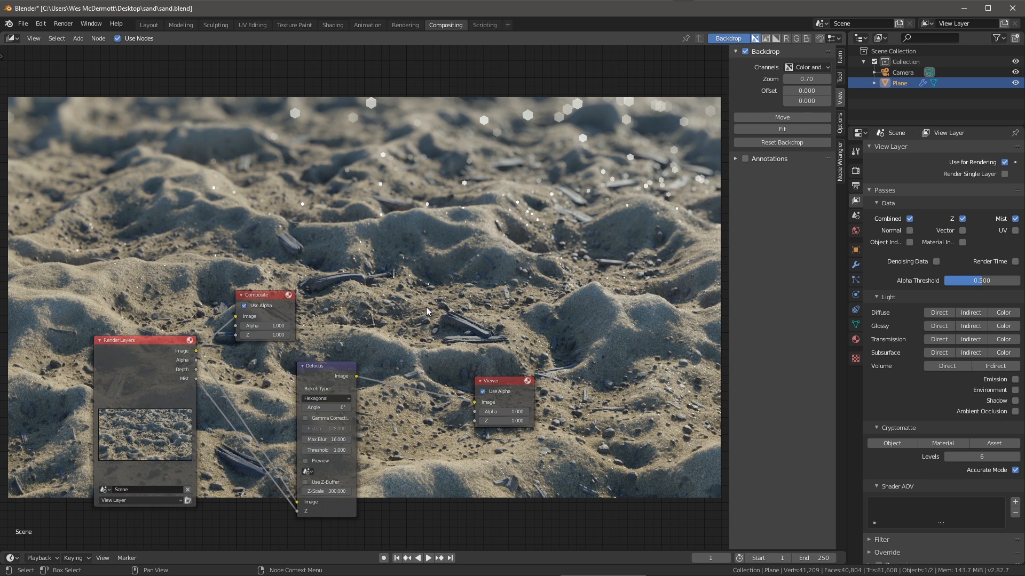
# Step: Add a Color Balance node onto the Render Layers–Defocus link
pyautogui.click(372, 307)
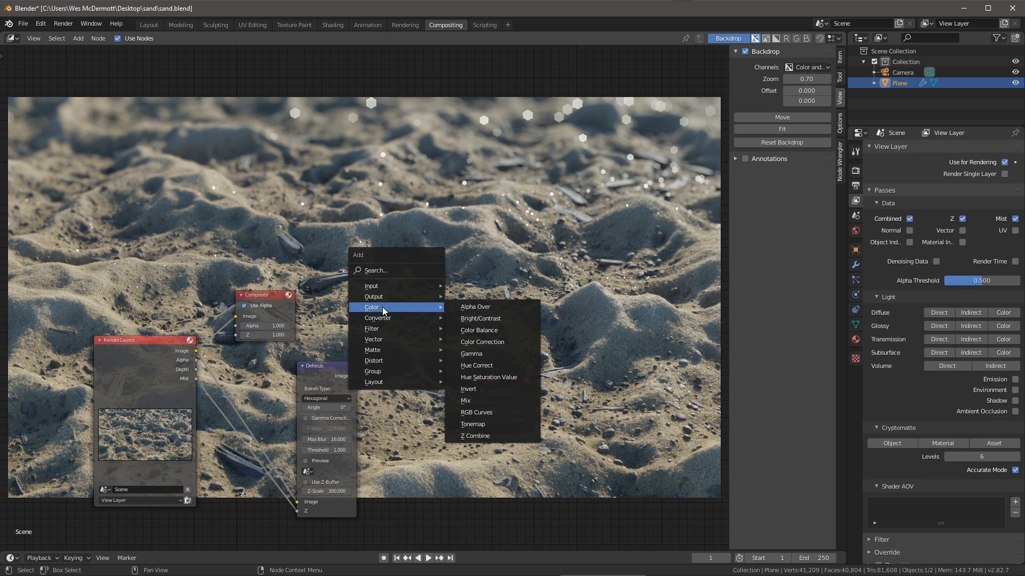
pyautogui.click(478, 330)
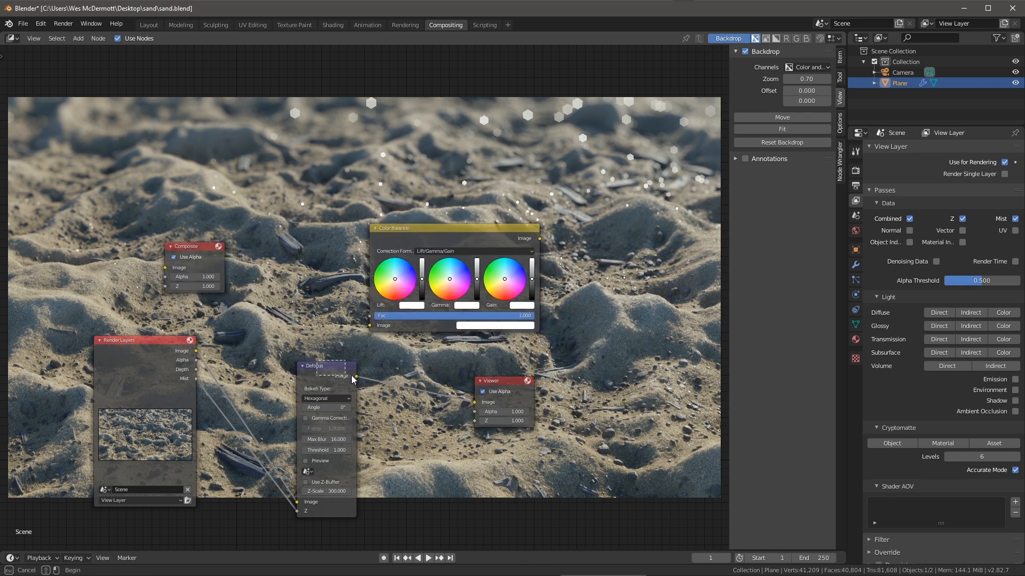
pyautogui.moveTo(326, 366); pyautogui.dragTo(415, 385)
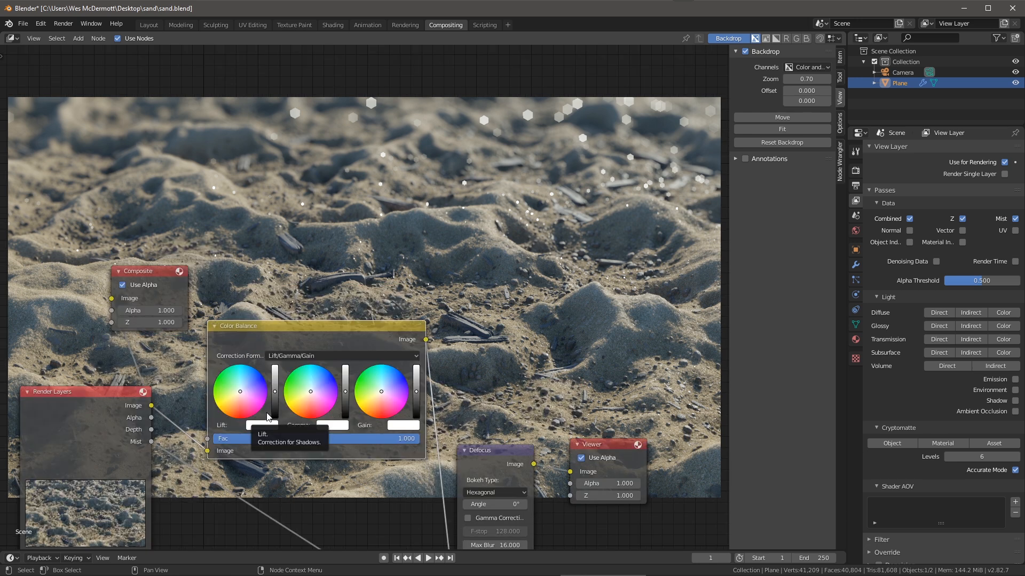
pyautogui.moveTo(350, 395)
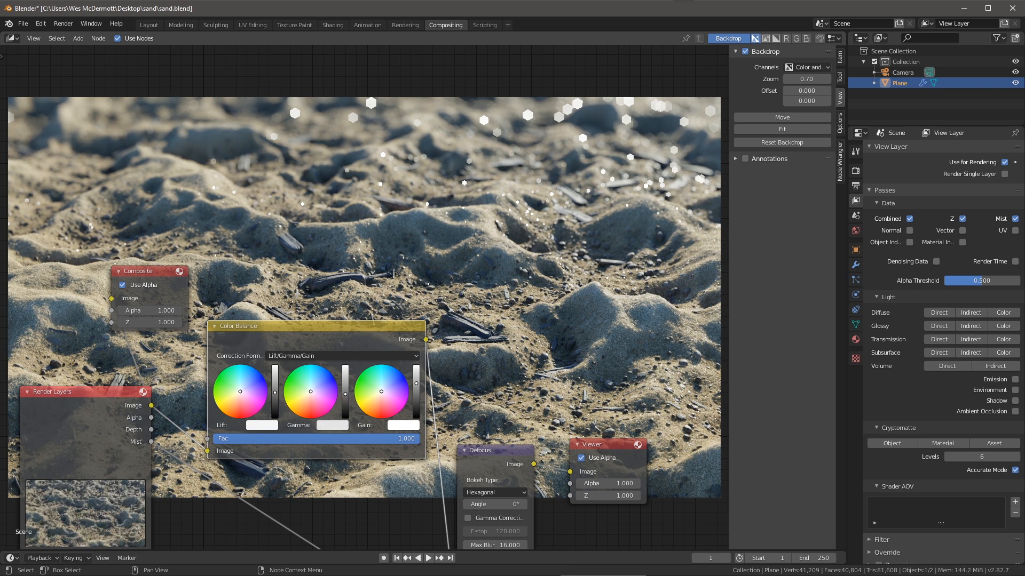
pyautogui.moveTo(346, 397)
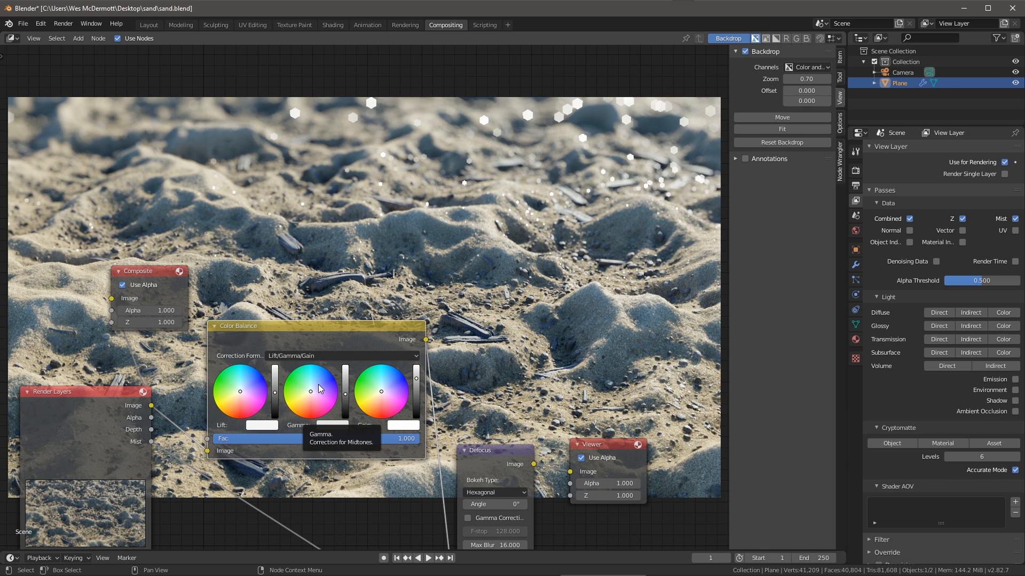
pyautogui.moveTo(311, 391)
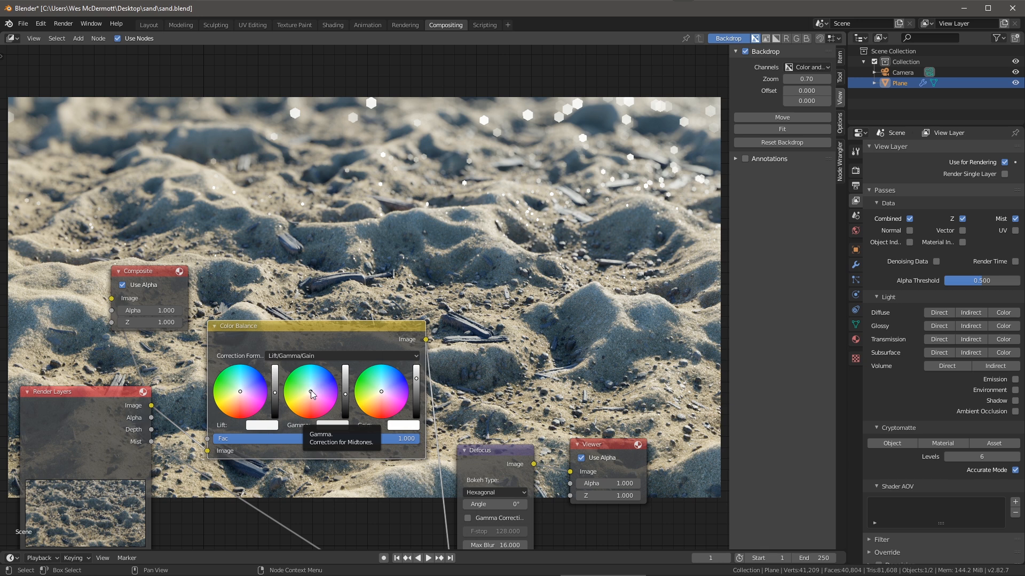
pyautogui.moveTo(307, 390)
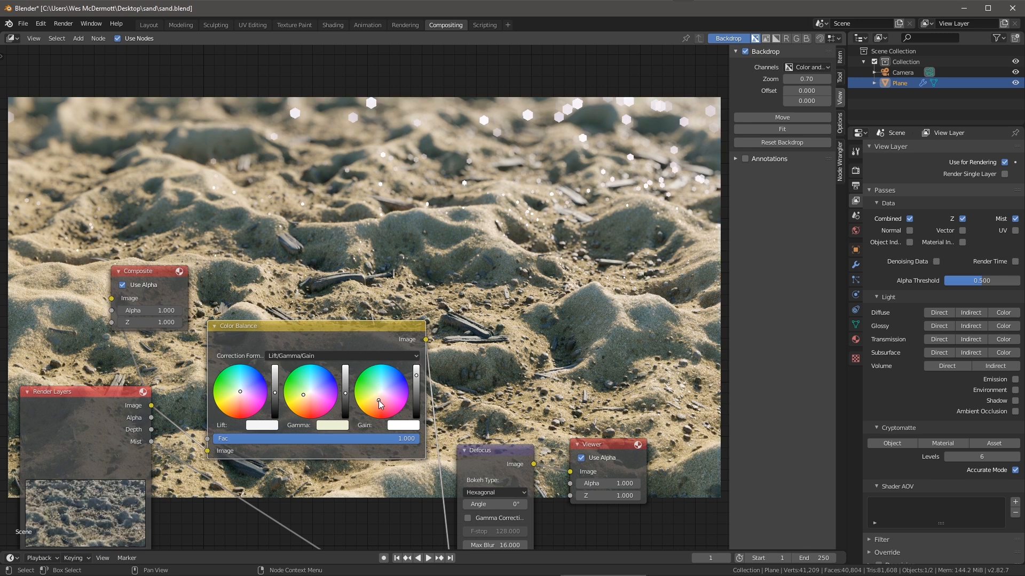
pyautogui.moveTo(381, 404)
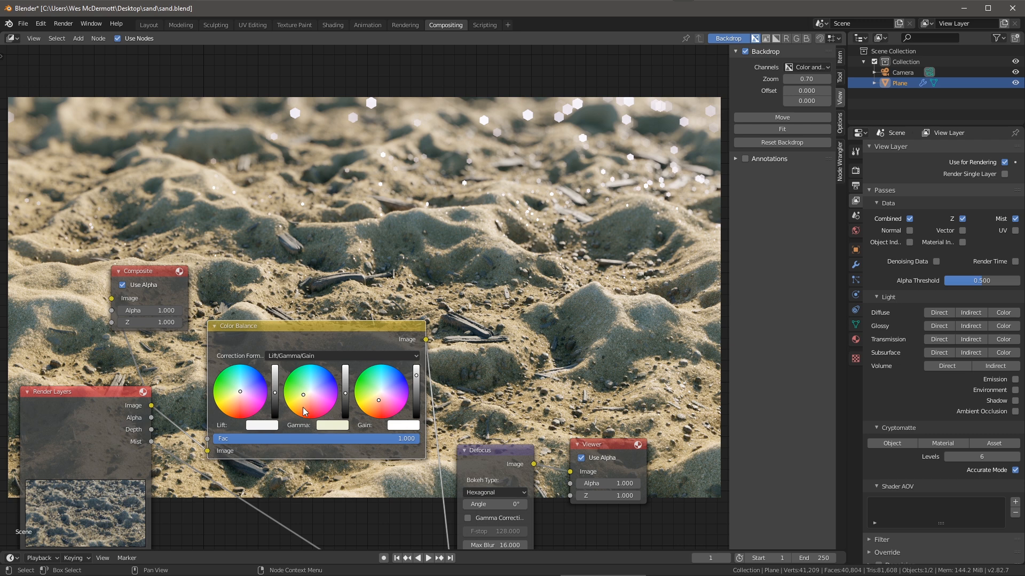
pyautogui.moveTo(546, 392)
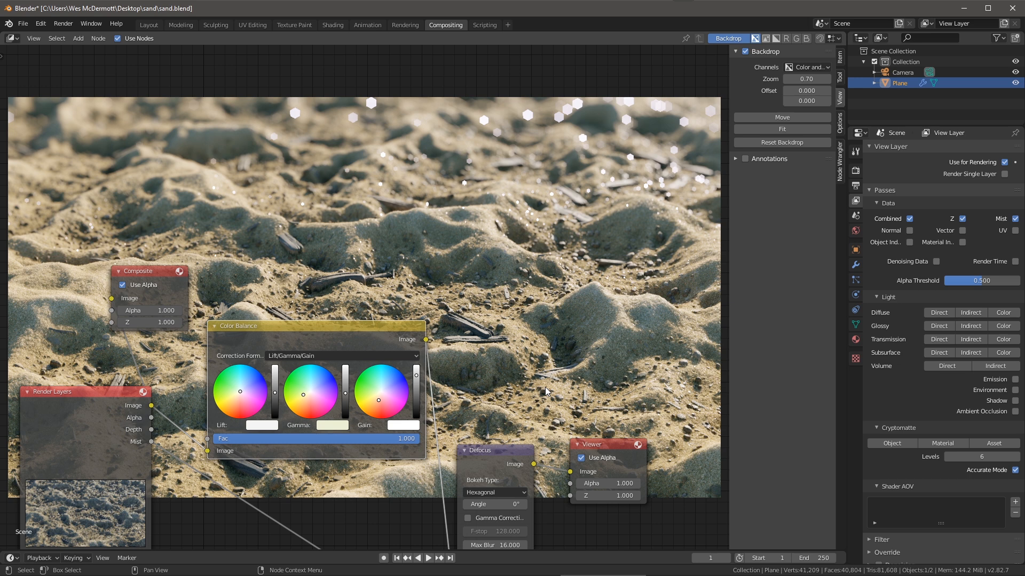
pyautogui.moveTo(316, 291)
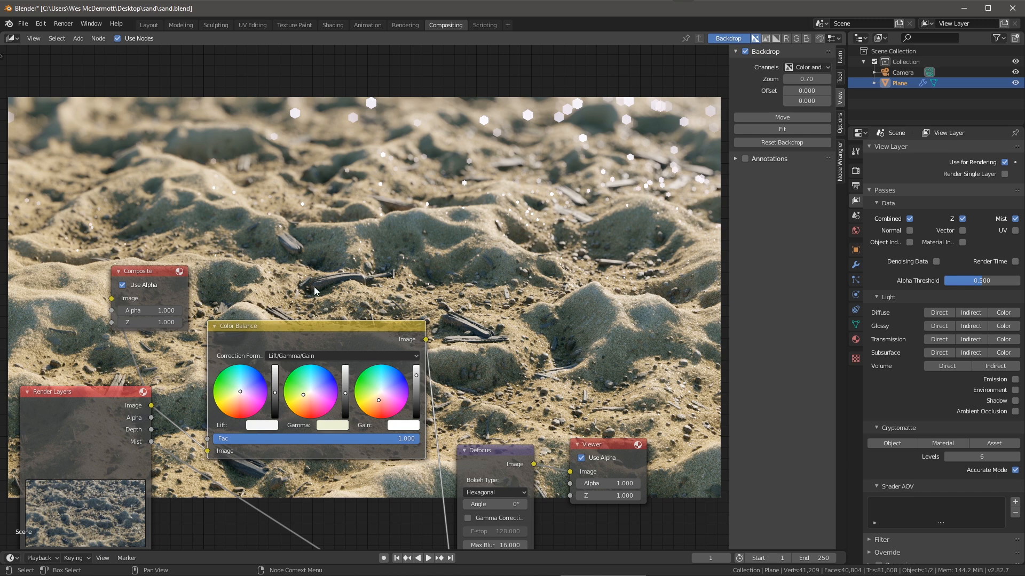
# Step: Box-select the whole node tree to frame it over the sand backdrop
pyautogui.moveTo(314, 291); pyautogui.dragTo(487, 353)
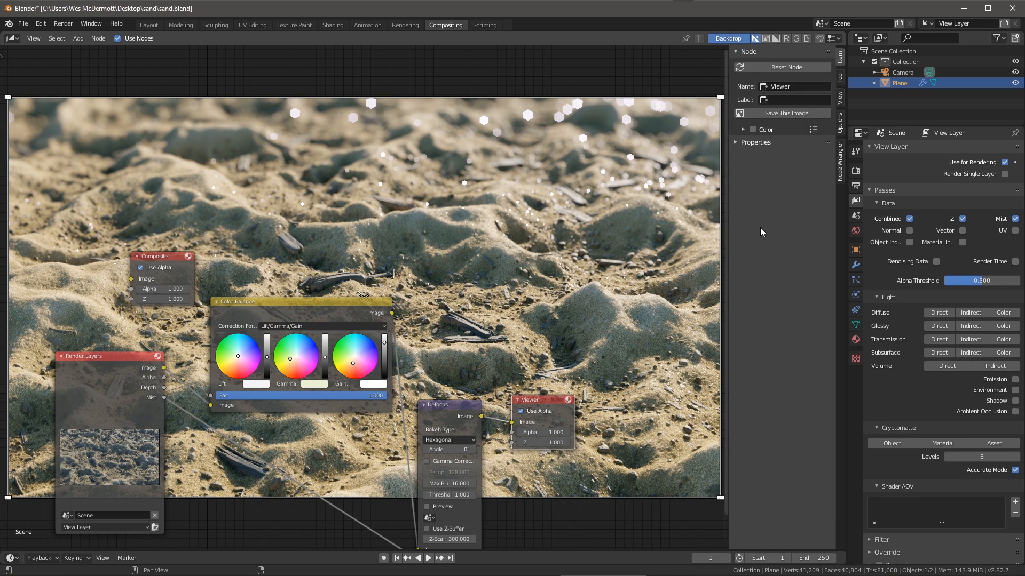
pyautogui.moveTo(754, 263)
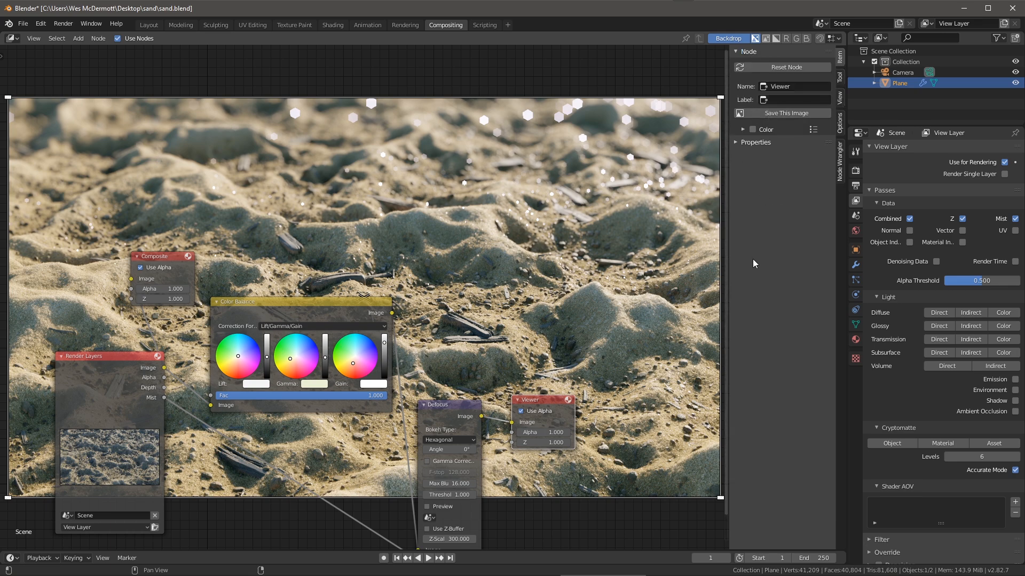